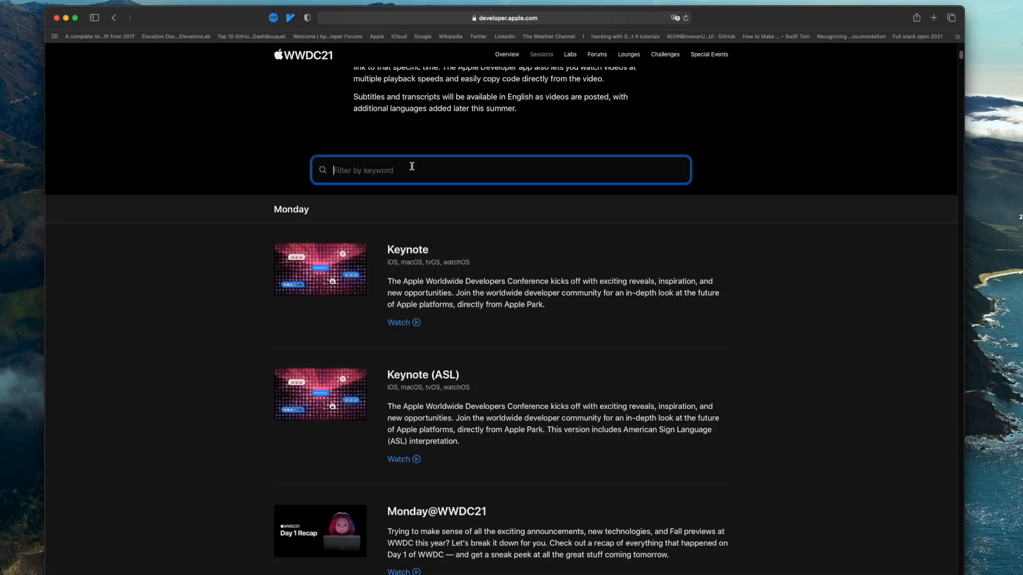
Step: Filter the WWDC21 sessions by the keyword 'xcode' and scroll through the results
{"action": "type", "text": "xcode"}
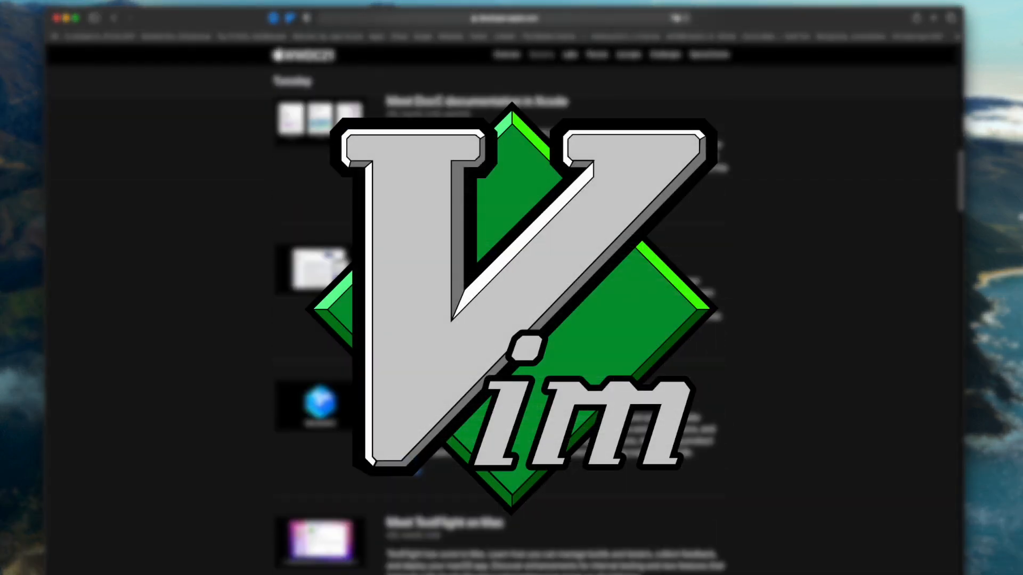
{"action": "scroll", "scroll_direction": "down", "scroll_amount": 3}
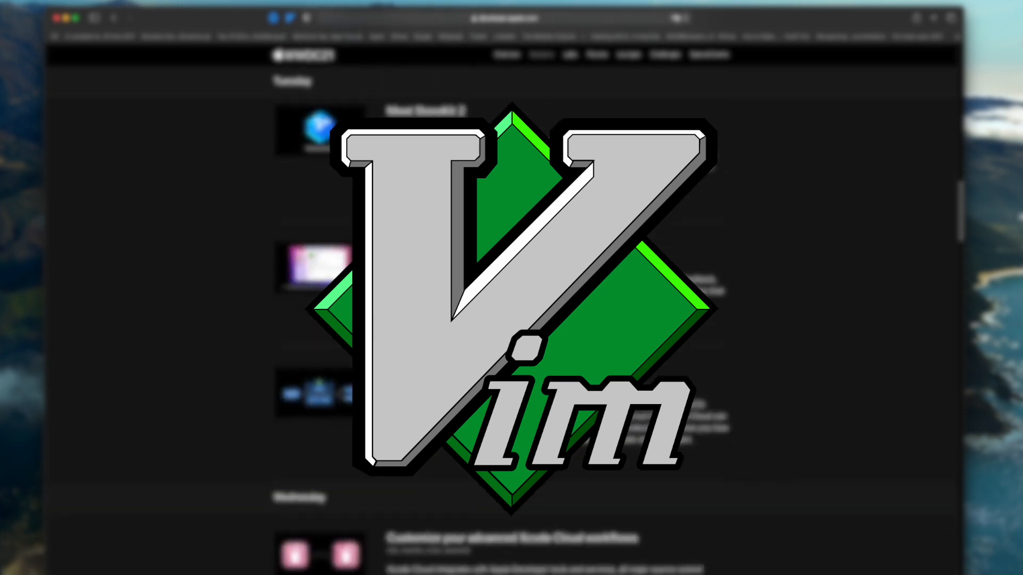
{"action": "scroll", "scroll_direction": "down", "scroll_amount": 3}
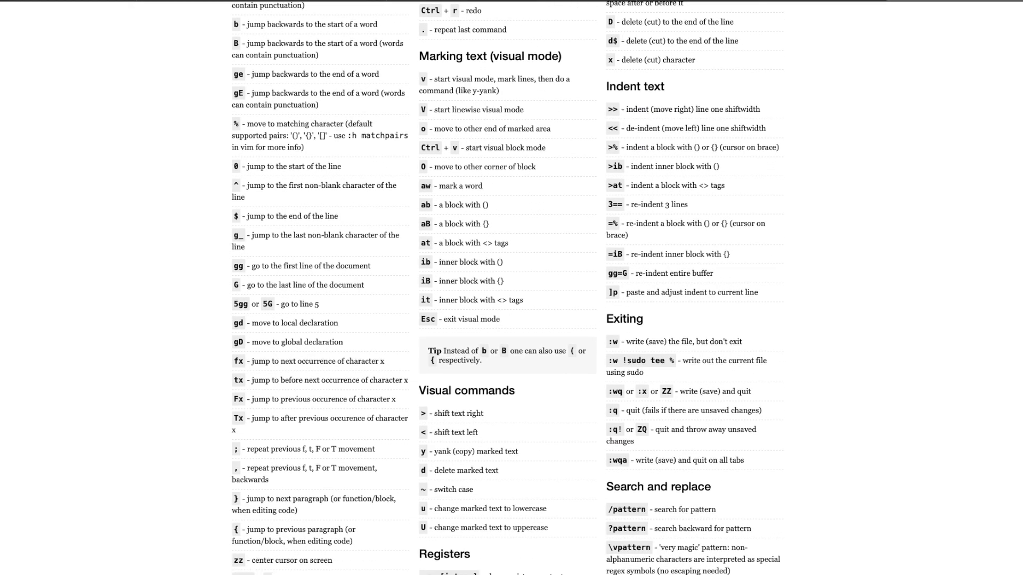
Step: Scroll the Vim cheat sheet down to the Registers and Insert mode sections
{"action": "scroll", "scroll_direction": "down", "scroll_amount": 3}
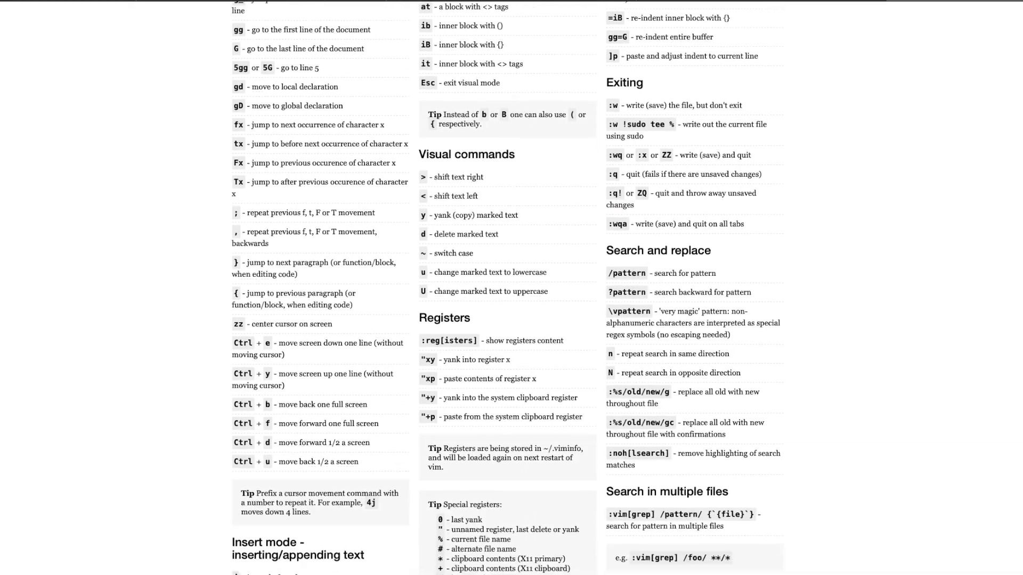
{"action": "scroll", "scroll_direction": "down", "scroll_amount": 3}
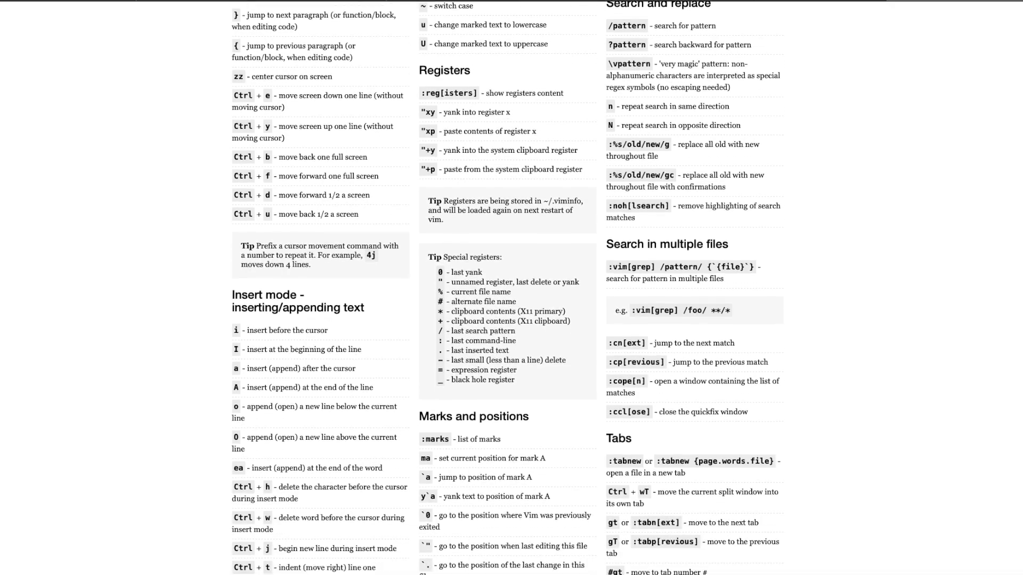
{"action": "scroll", "scroll_direction": "down", "scroll_amount": 3}
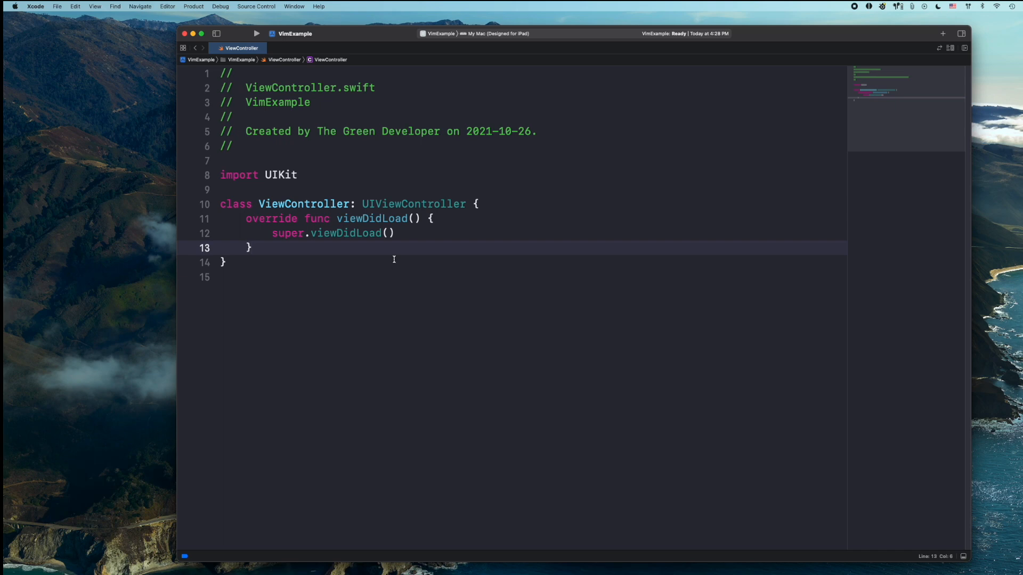
Step: Turn on Editor > Vim Mode for the ViewController.swift editor
{"action": "left_click", "coordinate": [167, 6]}
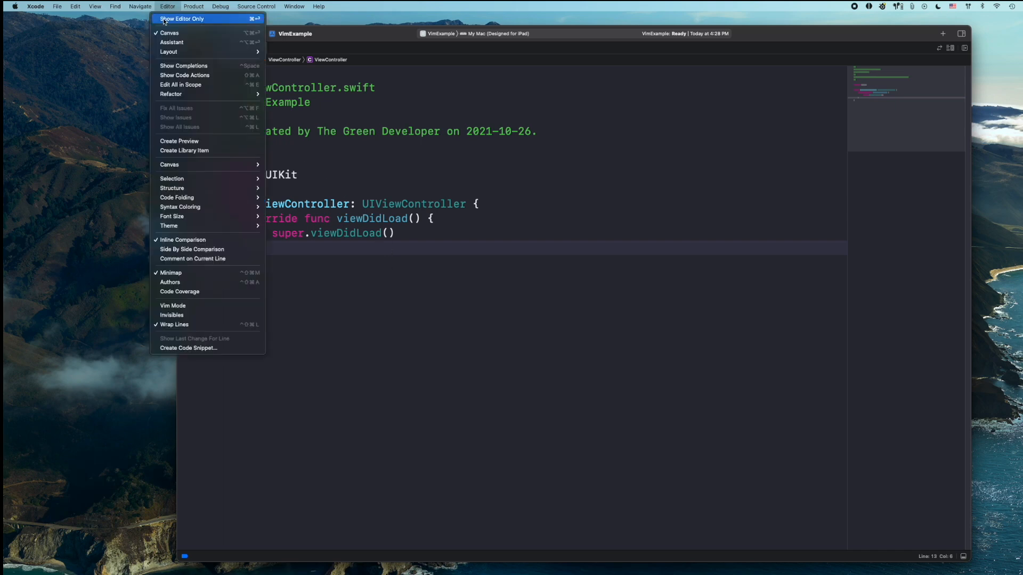
{"action": "mouse_move", "coordinate": [173, 305]}
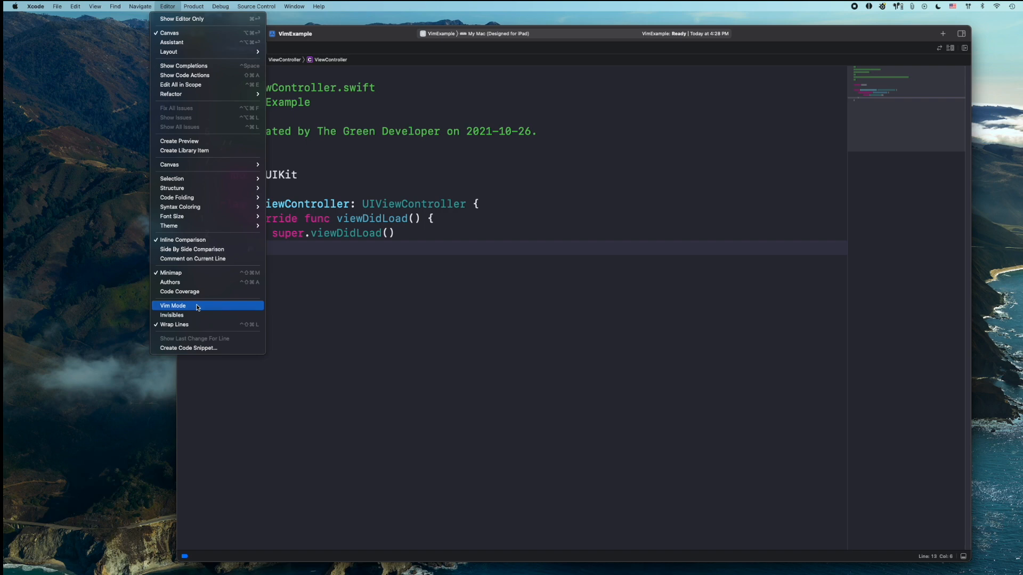
{"action": "left_click", "coordinate": [173, 306]}
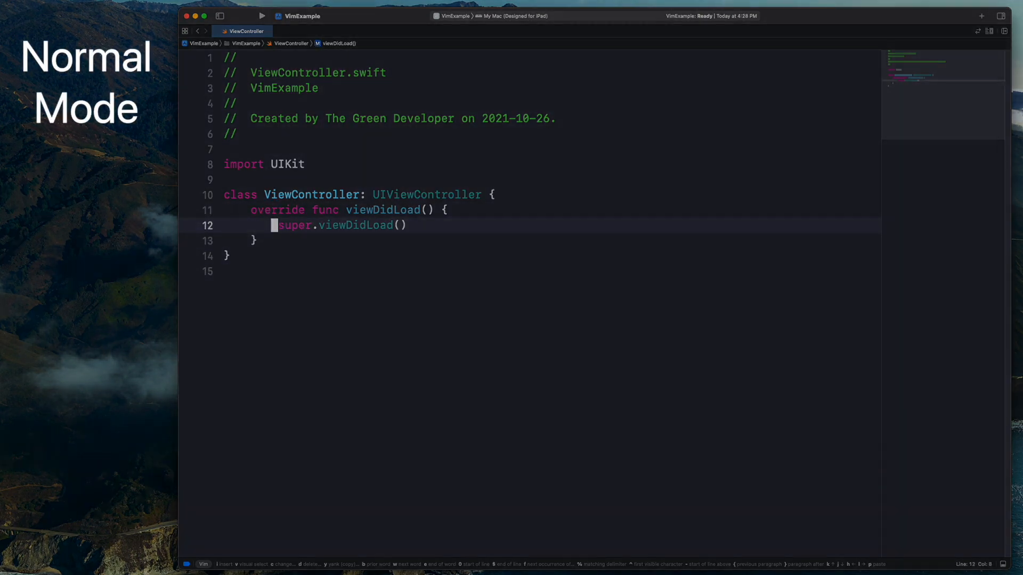
Step: Add 'private func setupUI() { return }' on a new line below viewDidLoad, then exit insert mode
{"action": "key", "text": "o"}
{"action": "type", "text": "p"}
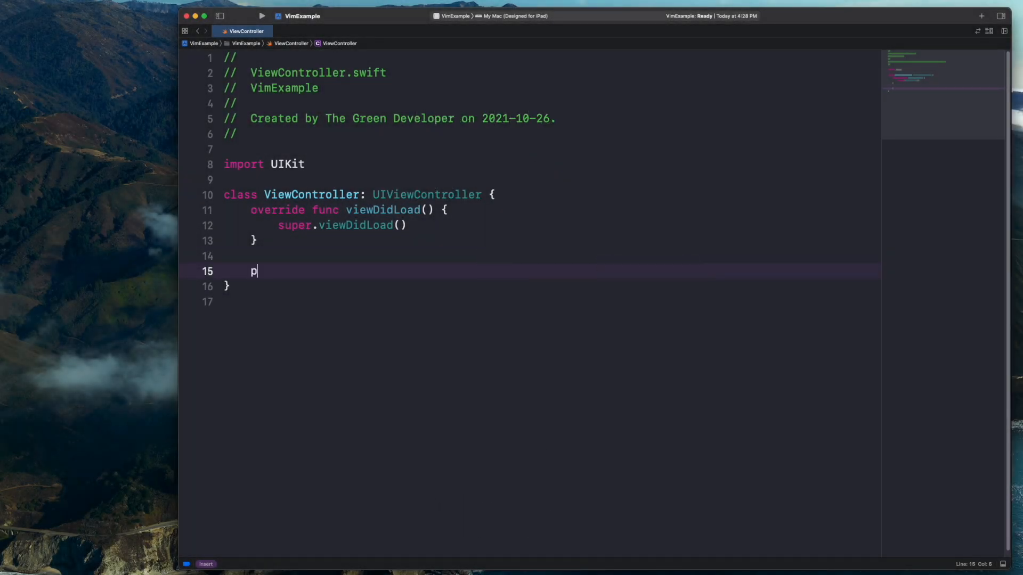
{"action": "type", "text": "rivate func setupUI() {"}
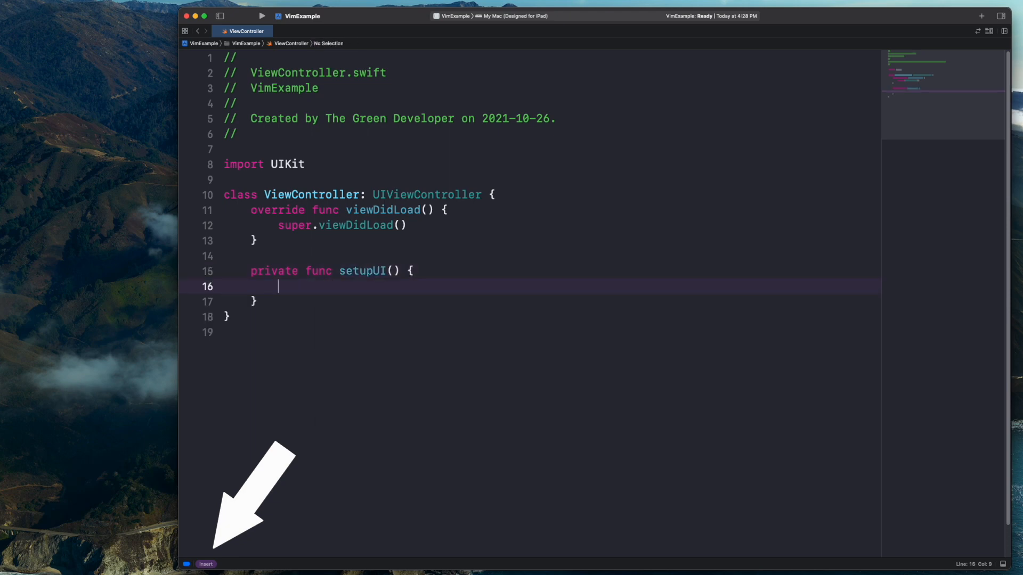
{"action": "type", "text": "return"}
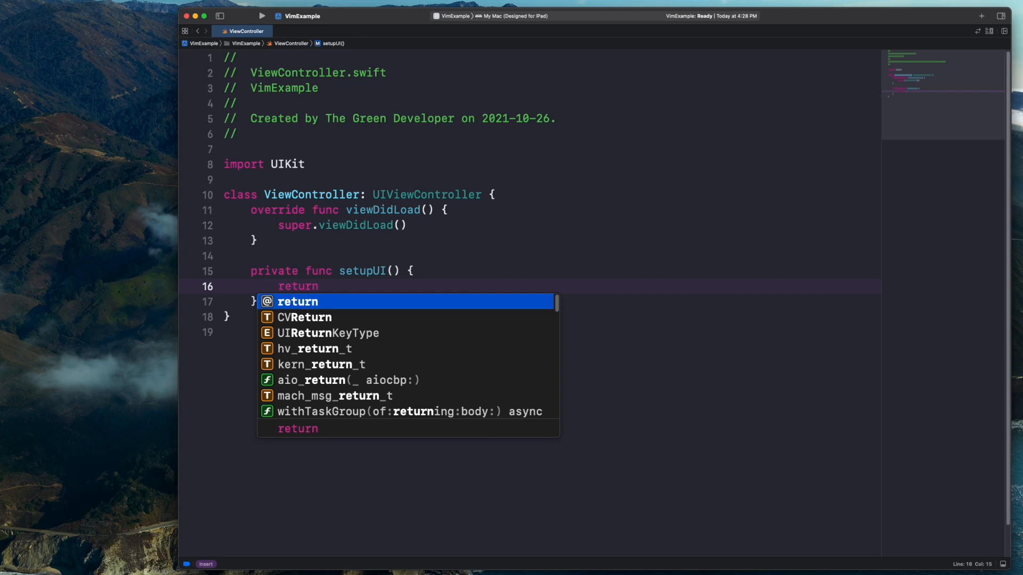
{"action": "key", "text": "Escape"}
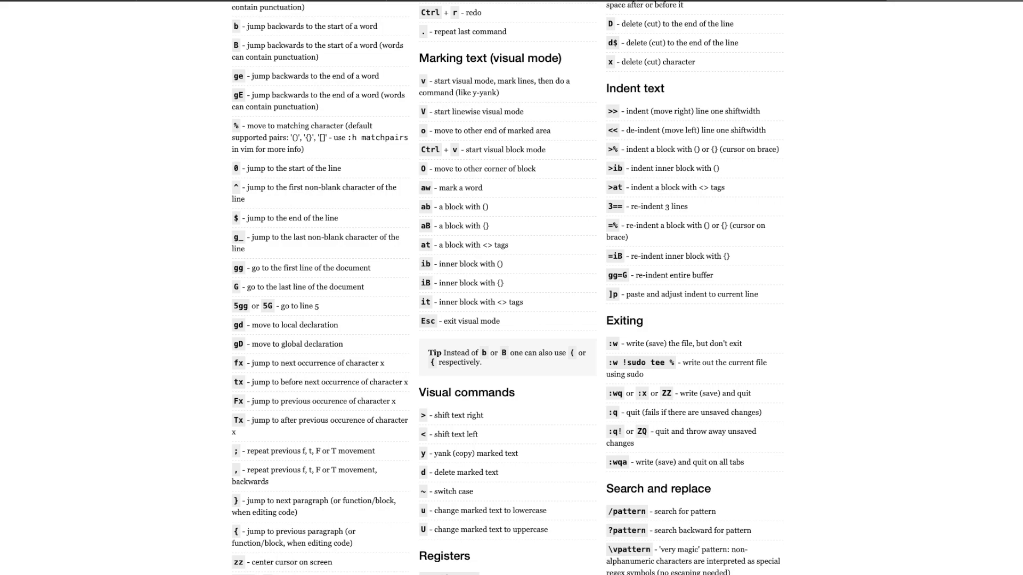
Step: Scroll the Vim cheat sheet to the Visual commands and Exiting sections
{"action": "scroll", "scroll_direction": "down", "scroll_amount": 3}
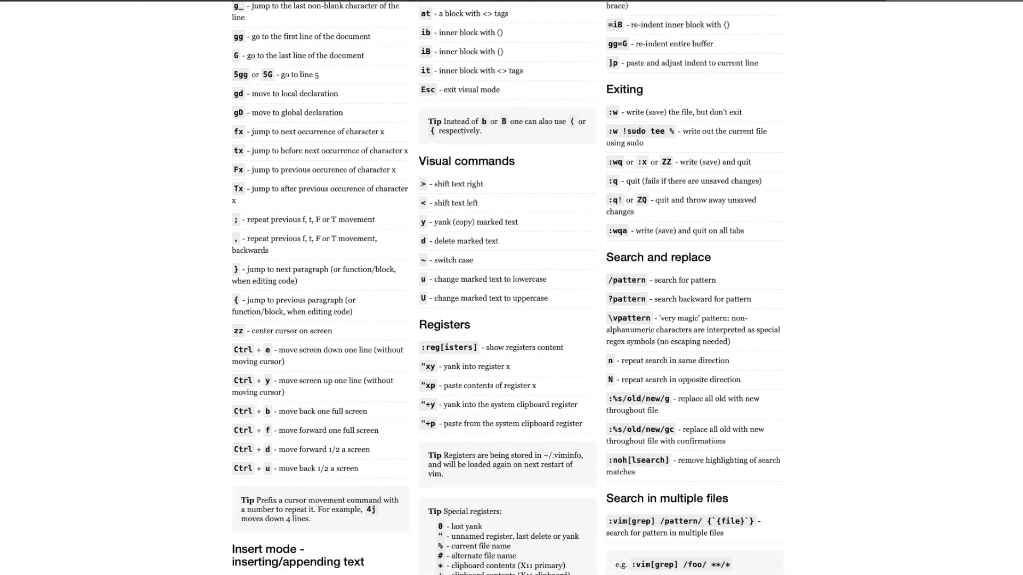
{"action": "scroll", "scroll_direction": "down", "scroll_amount": 3}
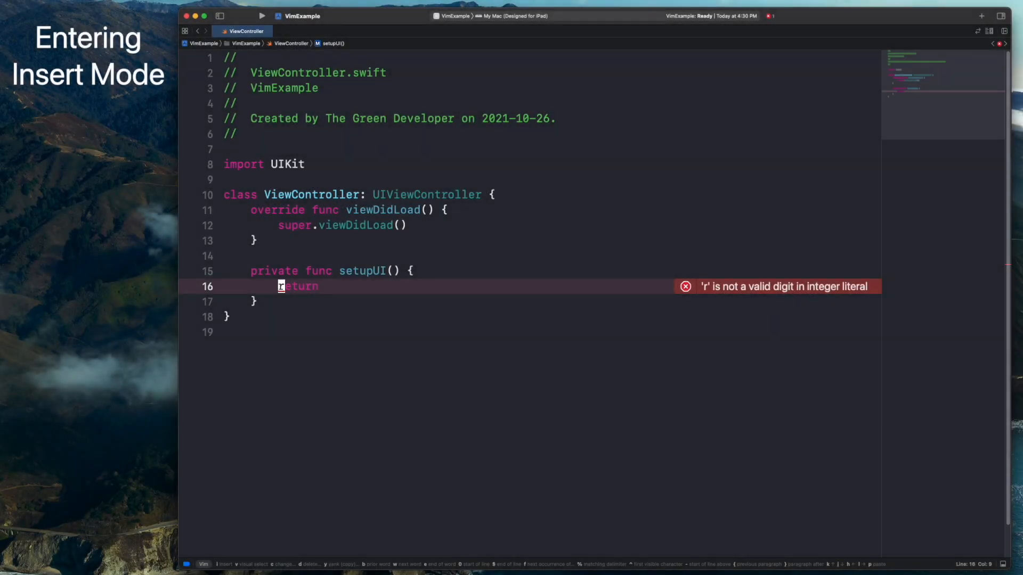
Step: Type test digits like 123123 with i and Shift+A, then remove them to restore a bare return
{"action": "type", "text": "123123"}
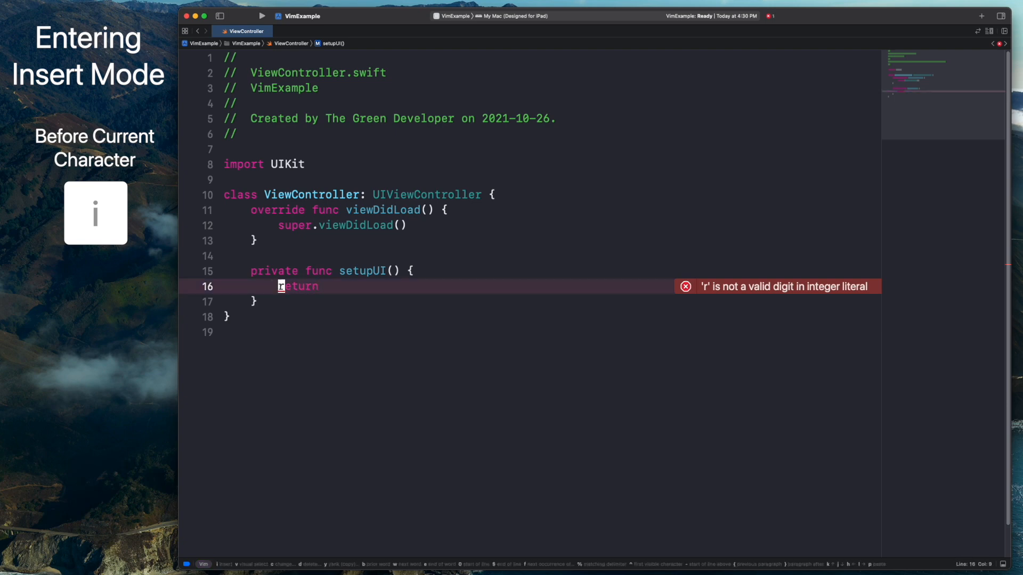
{"action": "key", "text": "shift+a"}
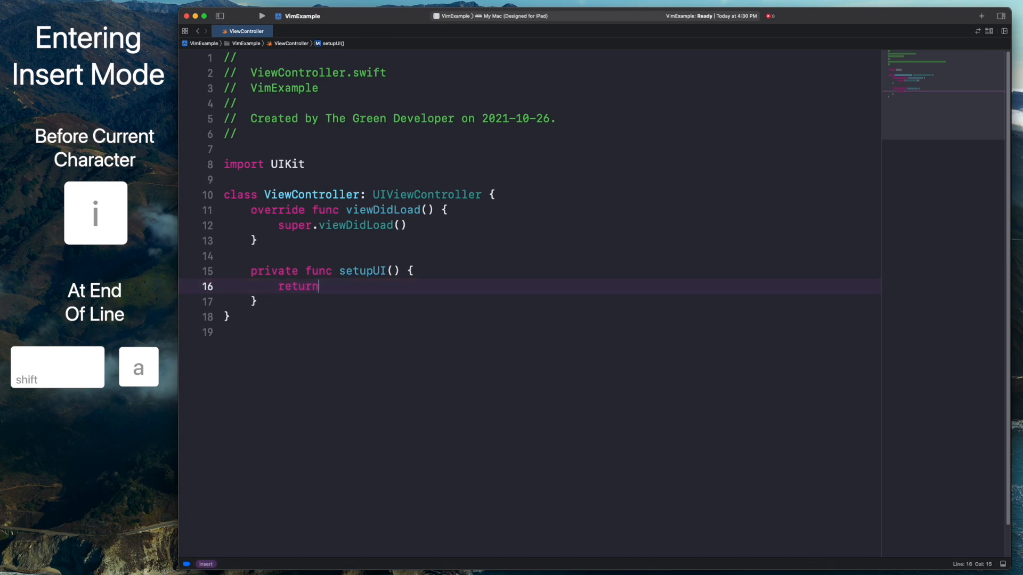
{"action": "type", "text": "123123"}
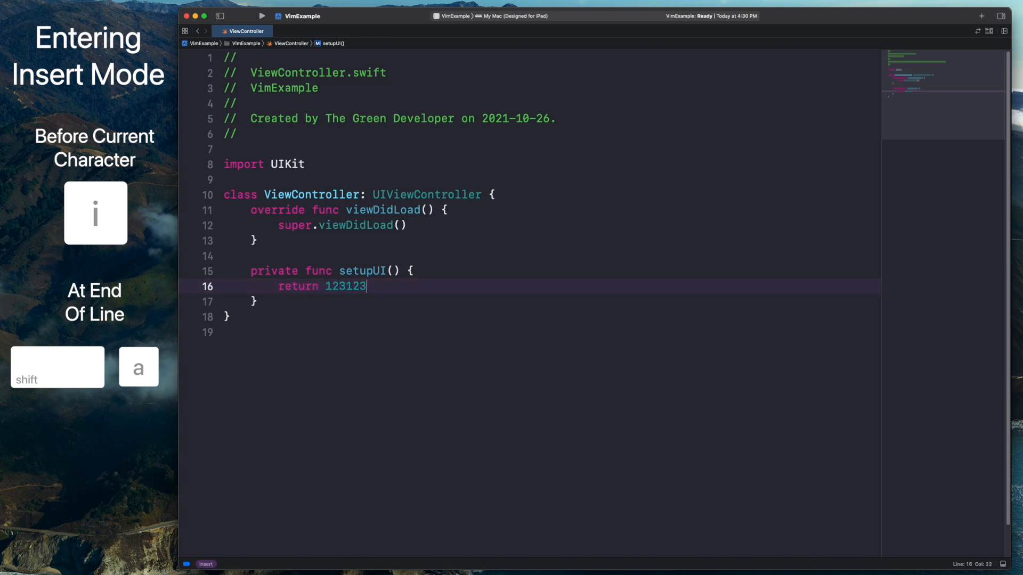
{"action": "type", "text": "123"}
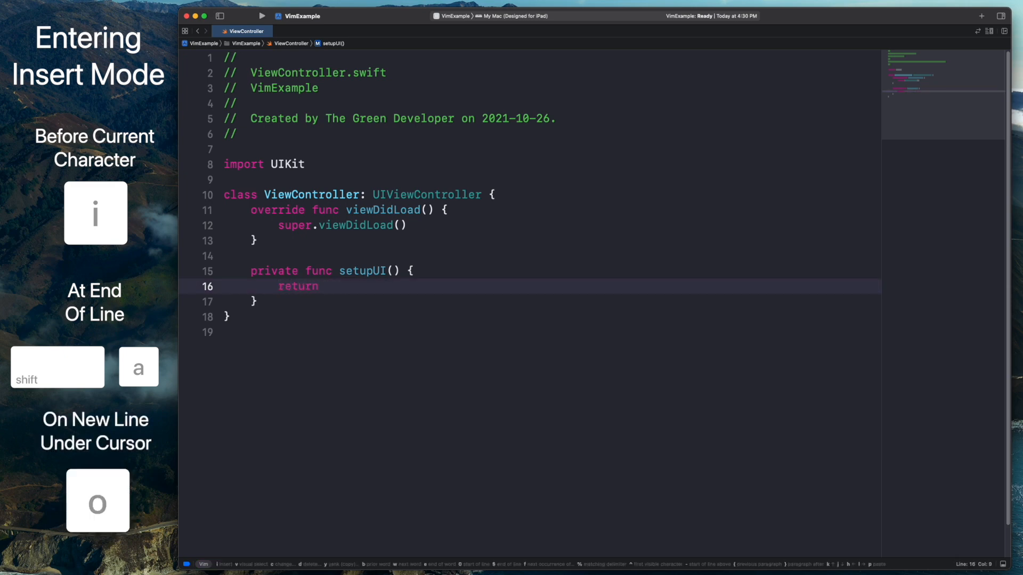
{"action": "type", "text": "123123123"}
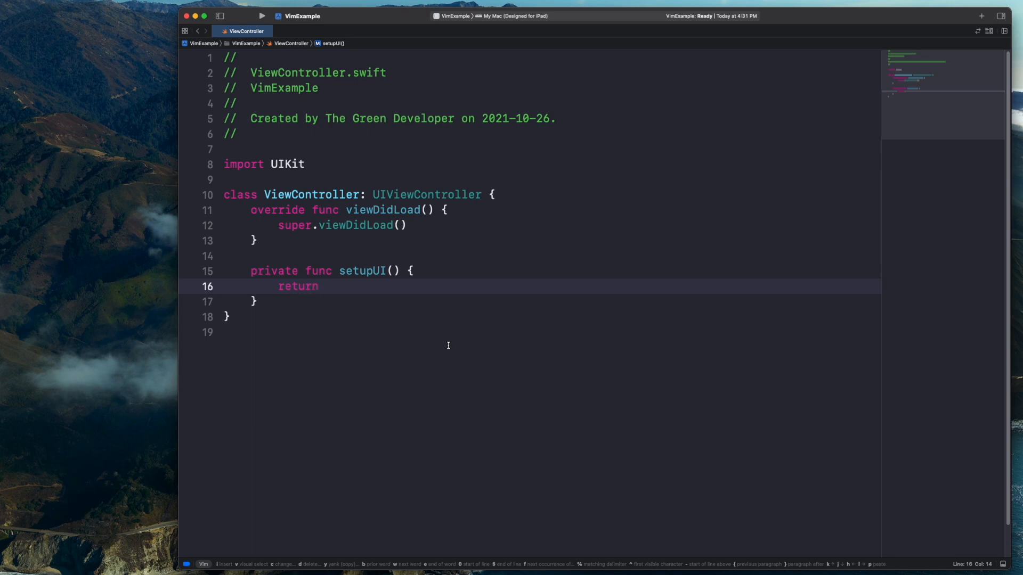
Step: Move the cursor back and forth along the return line with j and h
{"action": "key", "text": "j"}
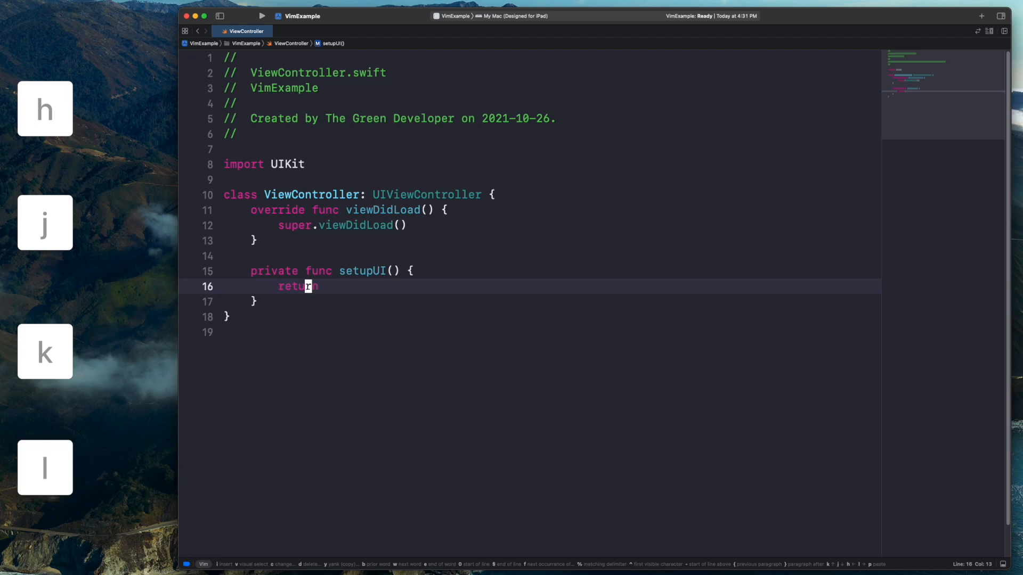
{"action": "key", "text": "h"}
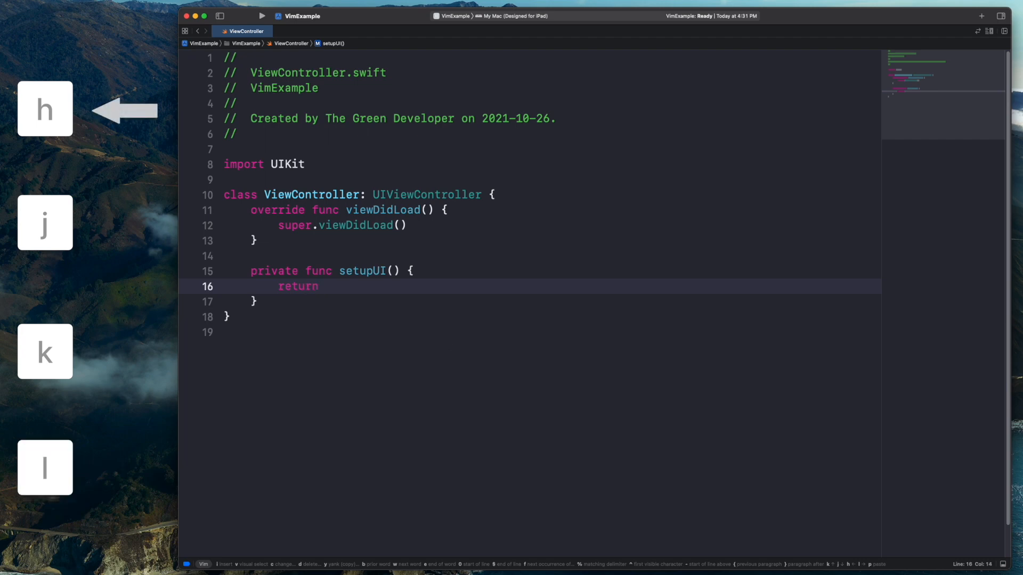
{"action": "key", "text": "j"}
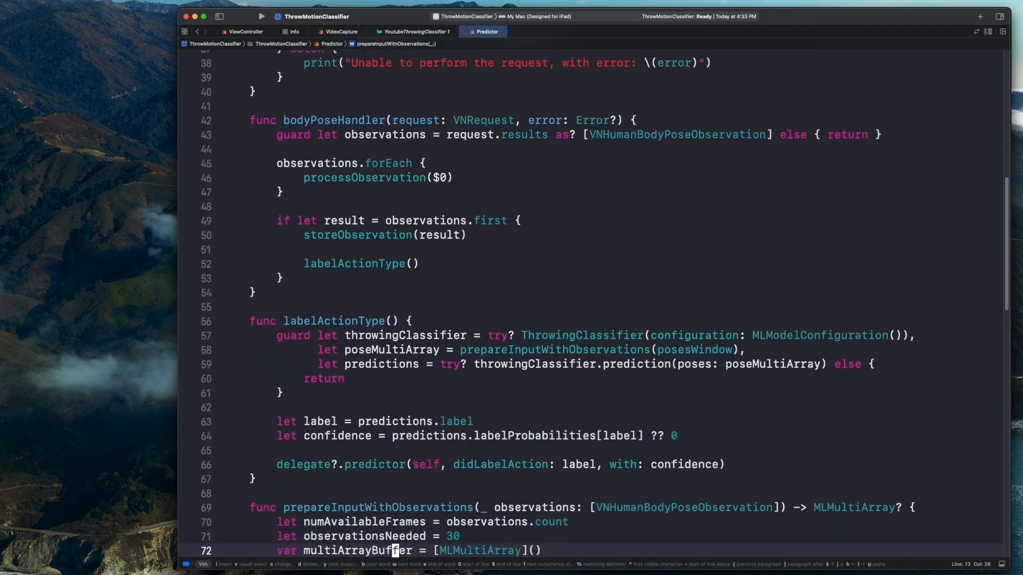
Step: Practise w, b and 0 word and line motions along line 69
{"action": "scroll", "scroll_direction": "down", "scroll_amount": 3}
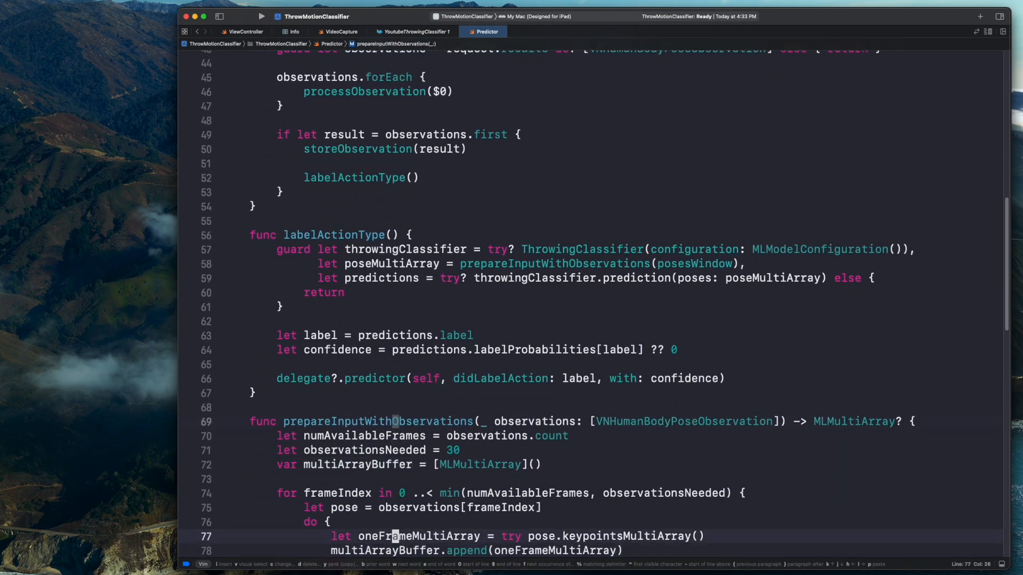
{"action": "key", "text": "w"}
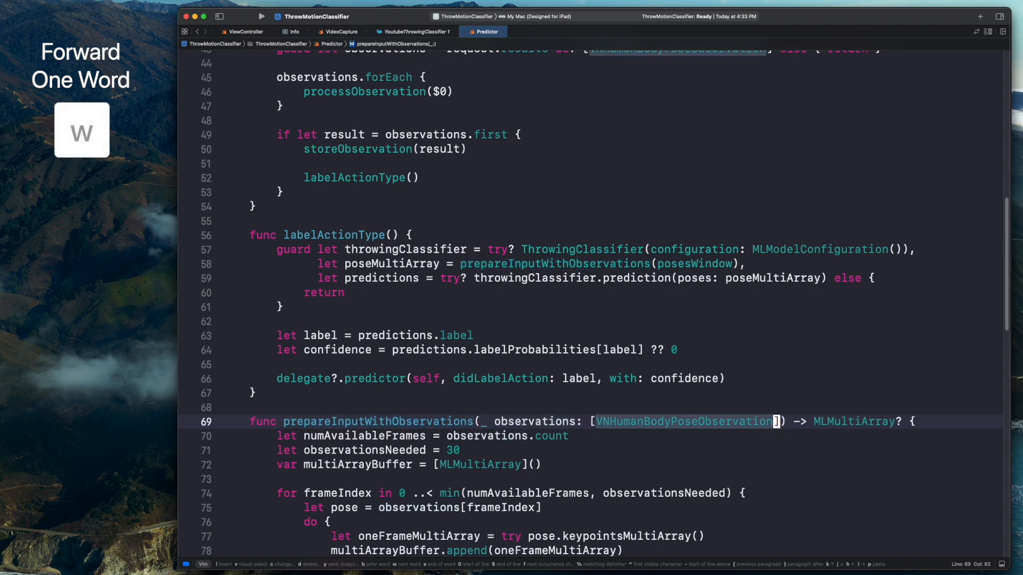
{"action": "key", "text": "b"}
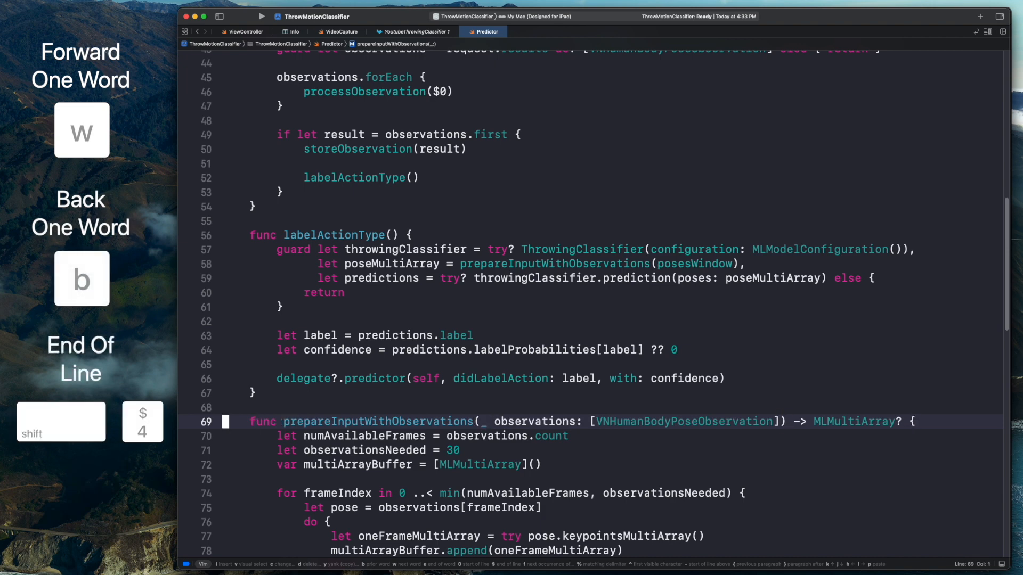
{"action": "key", "text": "0"}
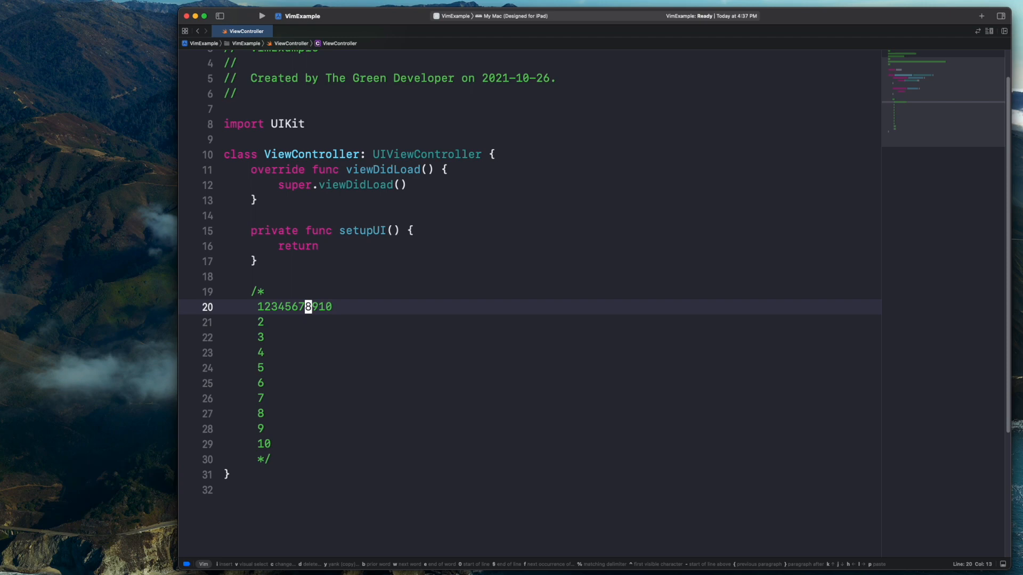
Step: Yank a line in the numbered comment block with y
{"action": "key", "text": "y"}
{"action": "type", "text": "1"}
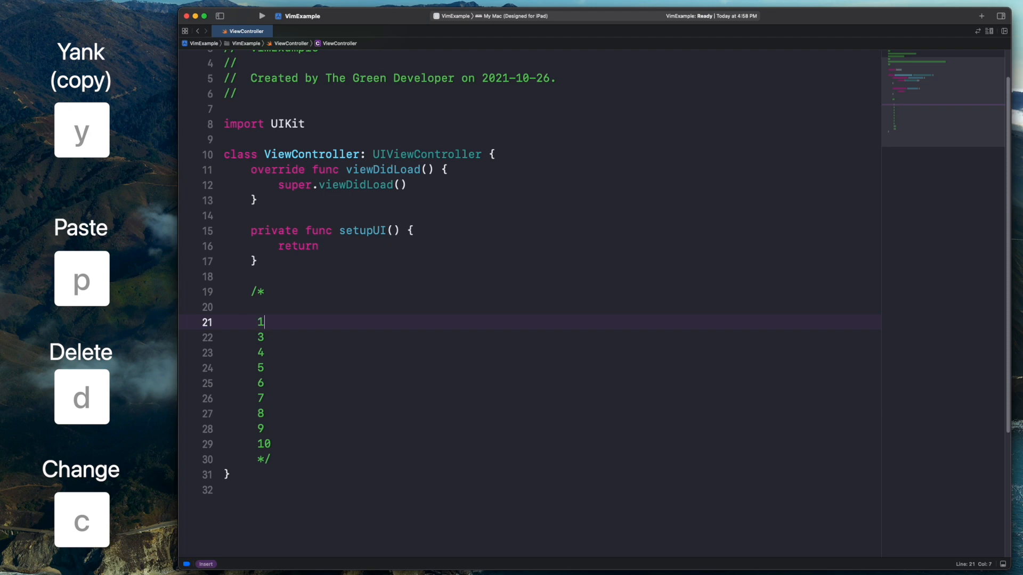
Step: Change the comment's first number line to 123456 by typing digits in insert mode
{"action": "type", "text": "23456"}
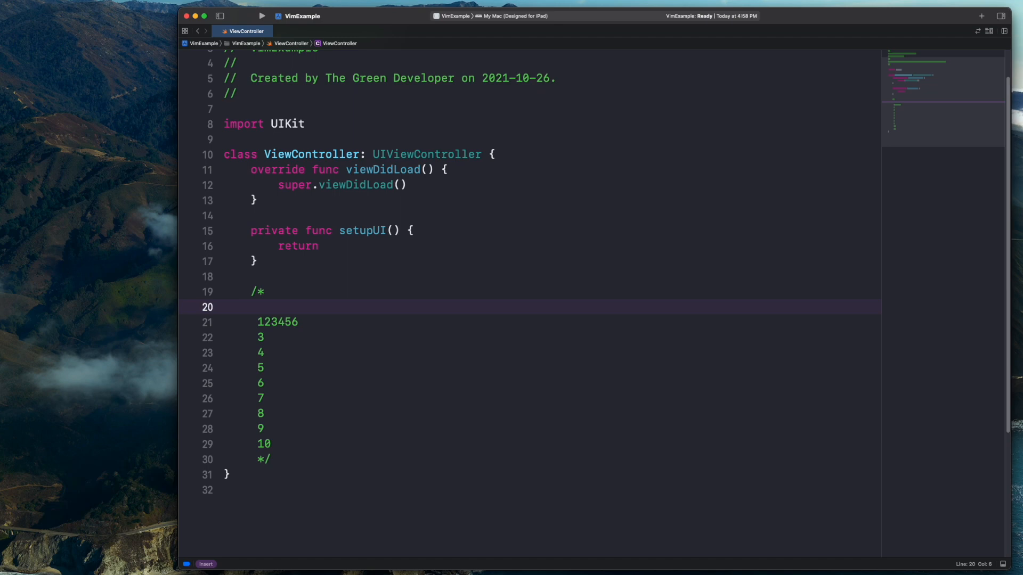
{"action": "type", "text": "1234567"}
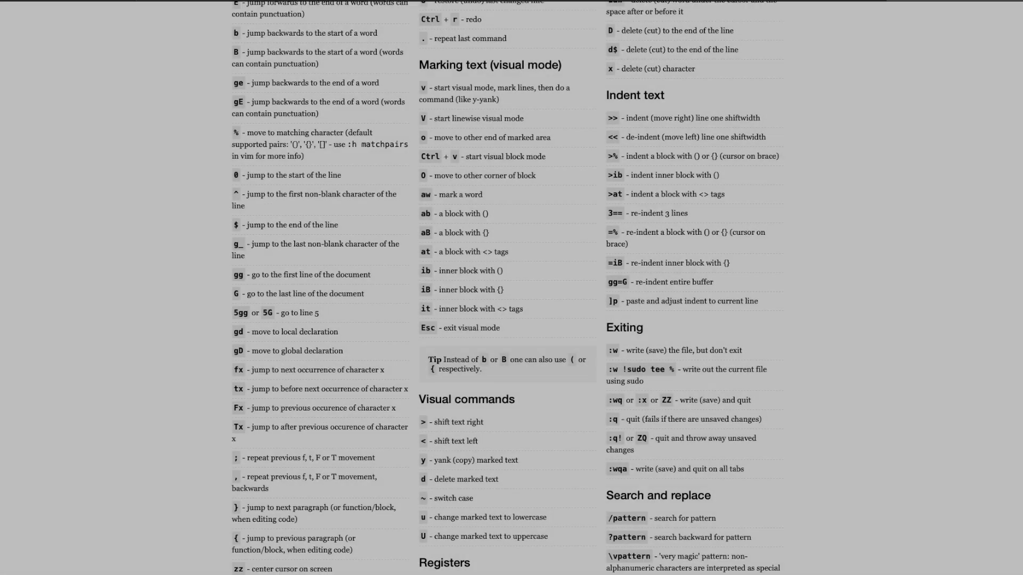
{"action": "scroll", "scroll_direction": "down", "scroll_amount": 3}
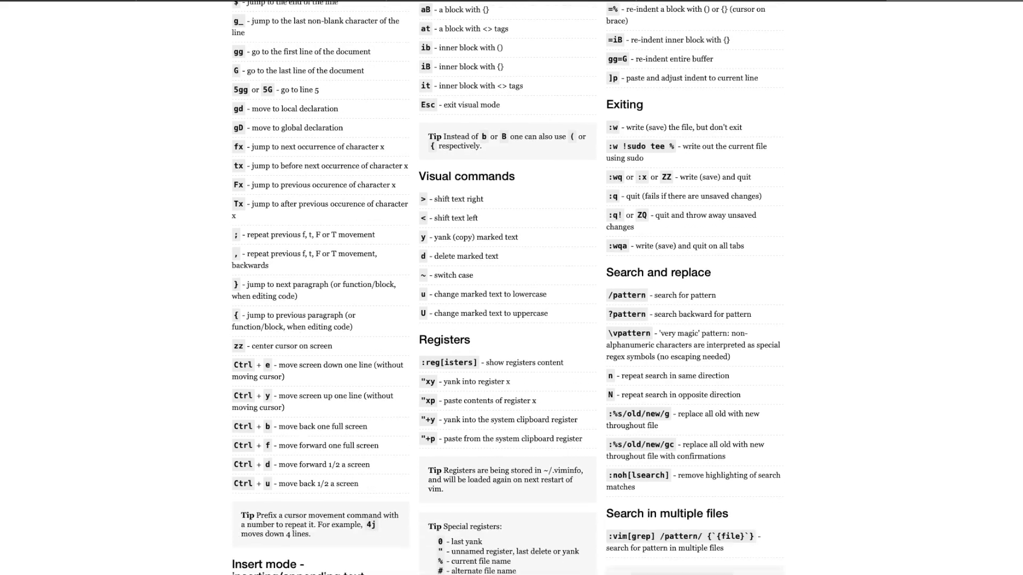
{"action": "scroll", "scroll_direction": "down", "scroll_amount": 3}
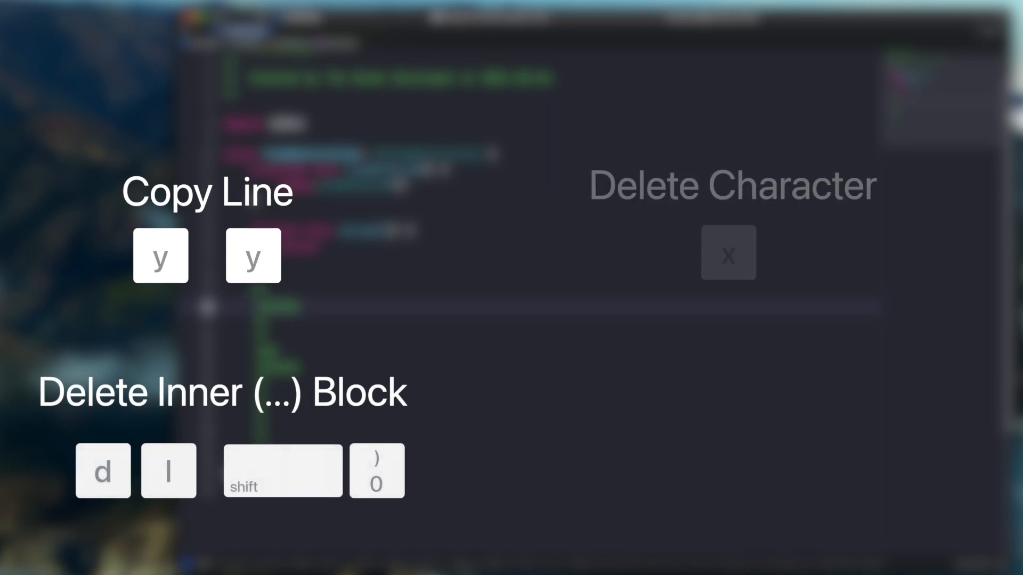
{"action": "key", "text": "x"}
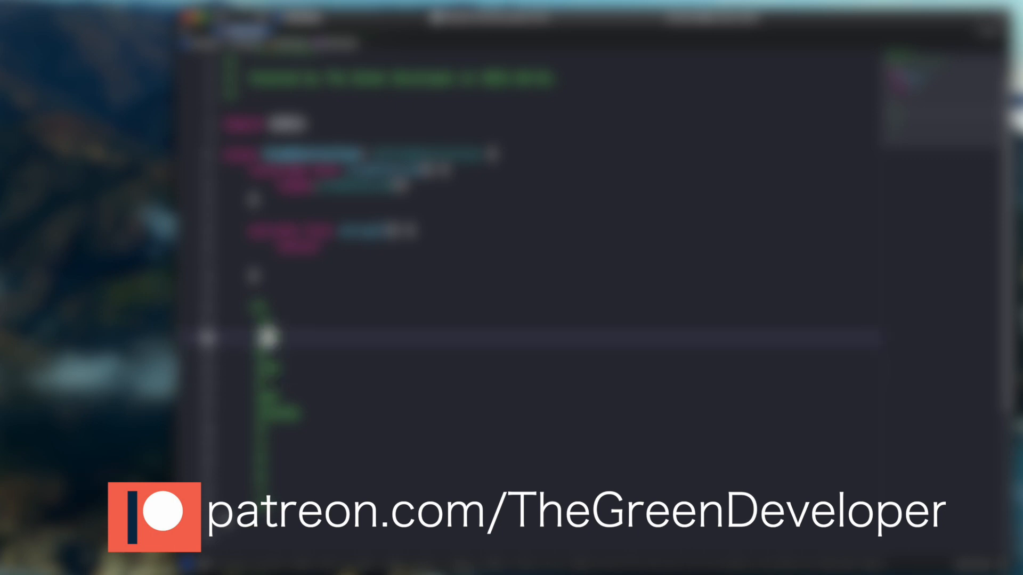
{"action": "key", "text": "u"}
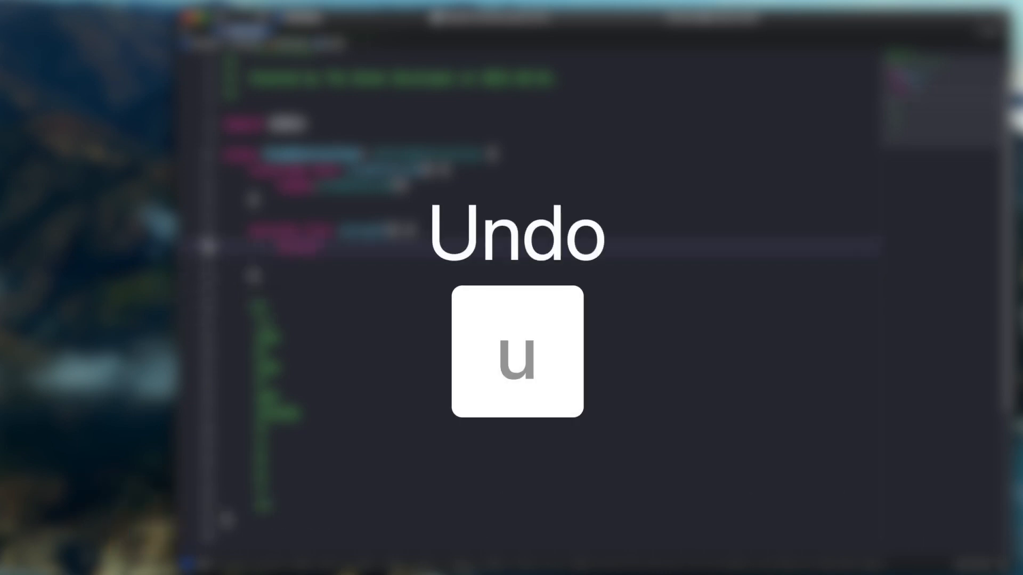